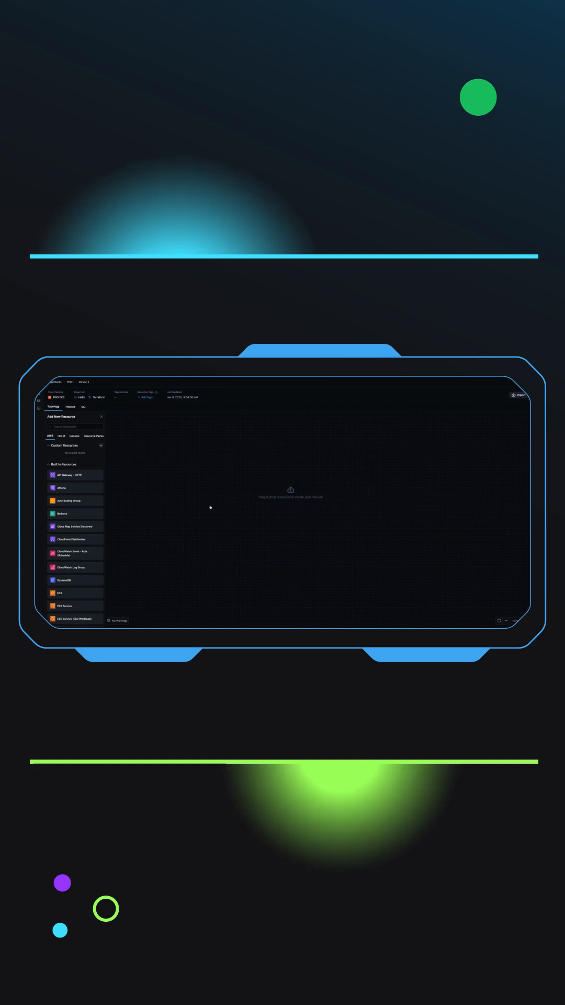
# Add a custom Helm chart from the local Archive.zip via the HELM resource panel
pyautogui.click(33, 453)
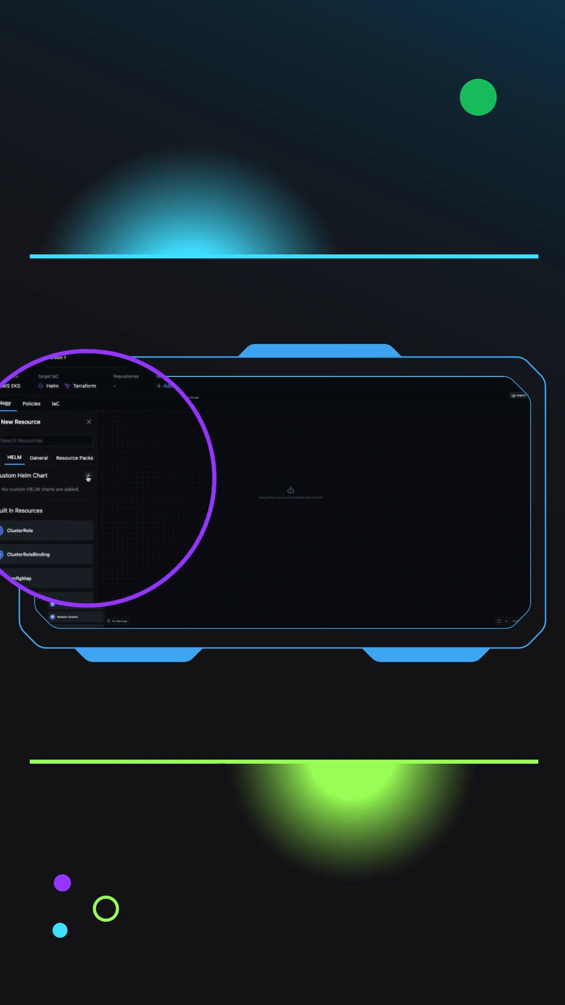
pyautogui.click(87, 475)
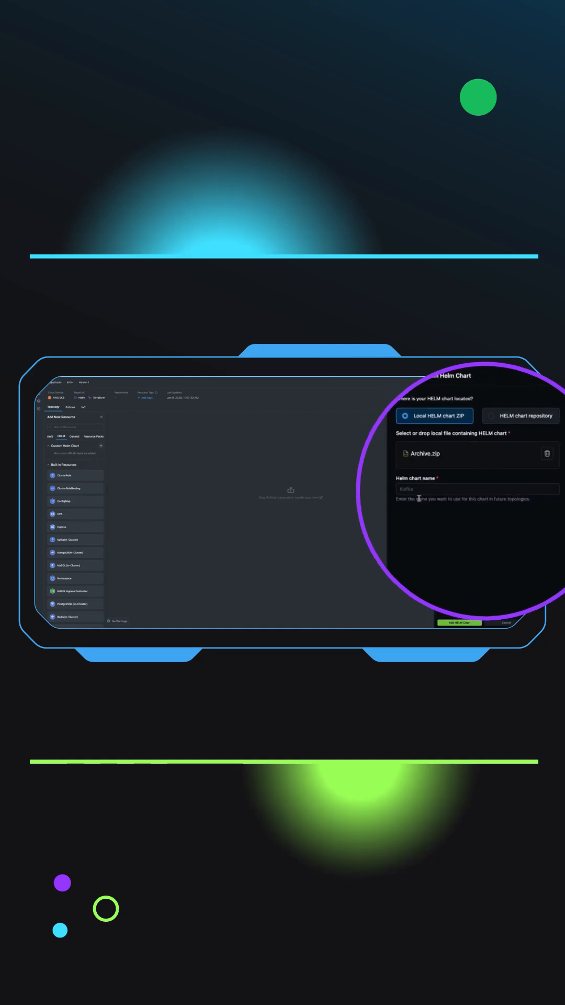
pyautogui.click(461, 623)
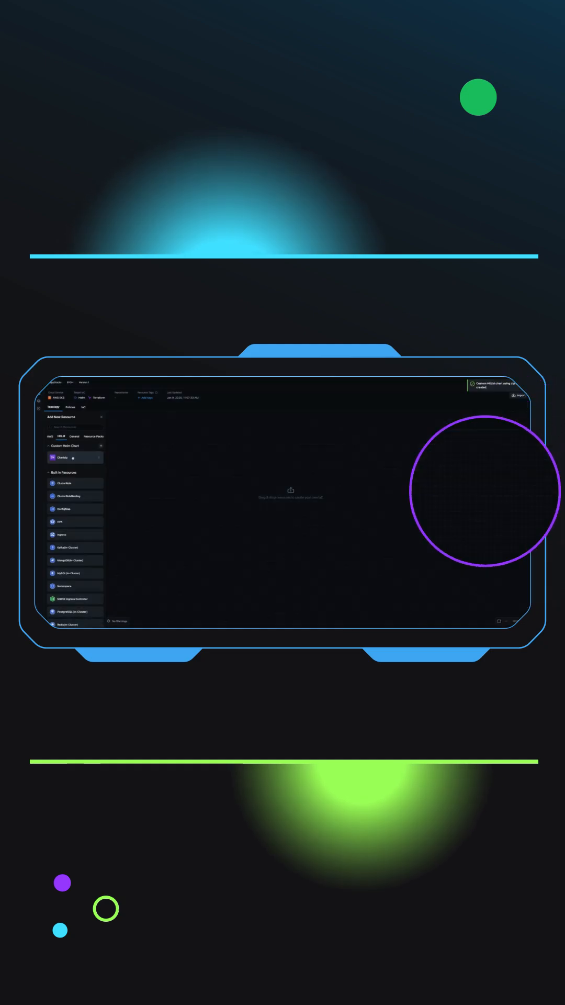
# Place the ZIP chart on the canvas and add a second chart from a repository URL
pyautogui.moveTo(62, 457); pyautogui.dragTo(235, 500)
pyautogui.write('Chart')
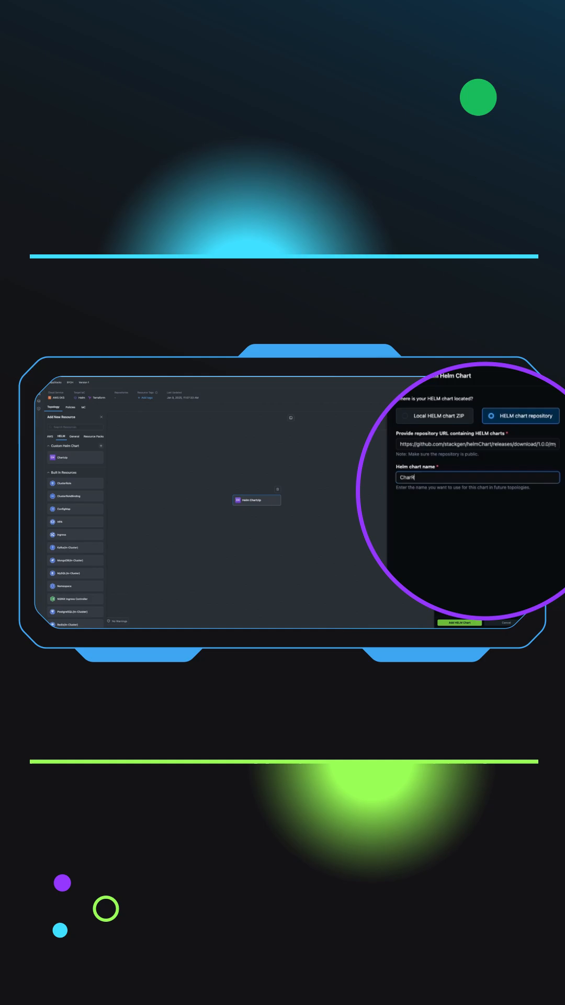
pyautogui.click(460, 623)
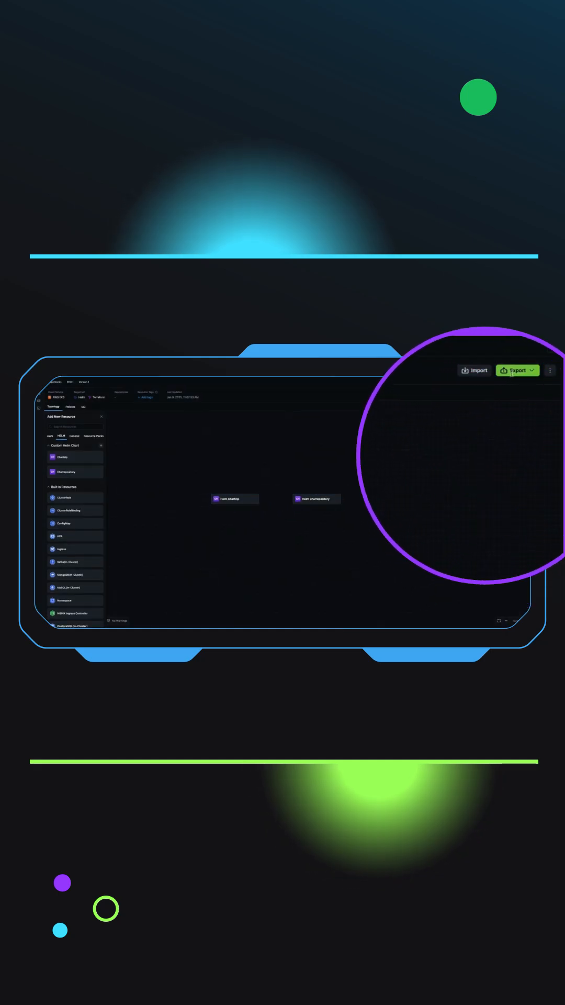
# Export the topology as IaC and reveal the exported files locally
pyautogui.click(517, 370)
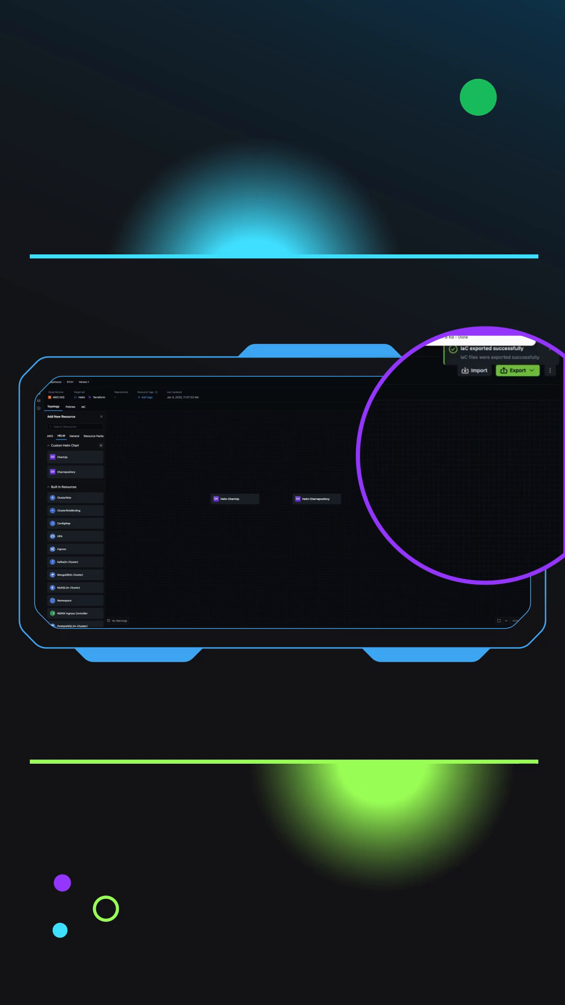
pyautogui.click(511, 371)
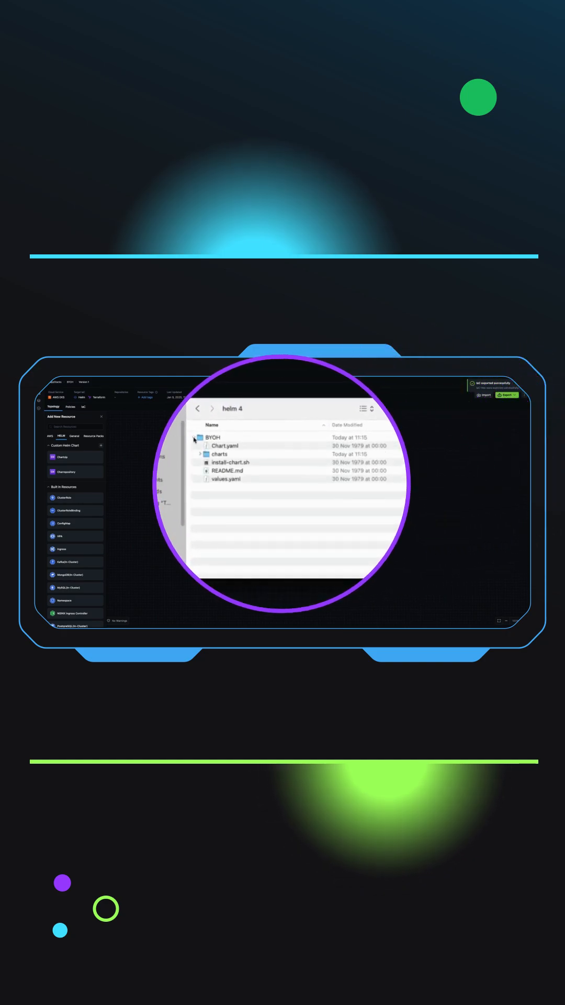
# Expand charts and ChartZip to show Chart.yaml, templates and values.yaml
pyautogui.click(200, 454)
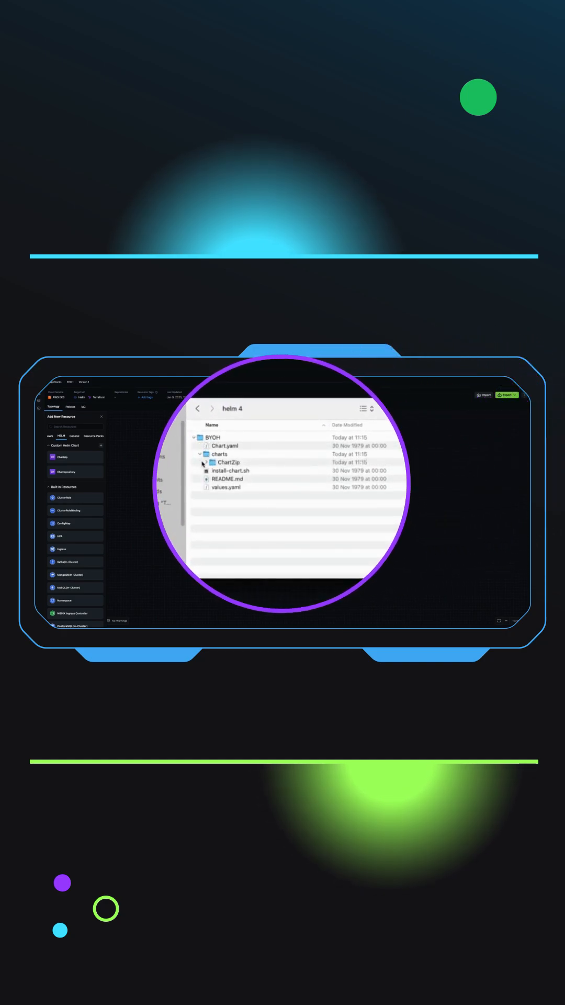
pyautogui.click(206, 463)
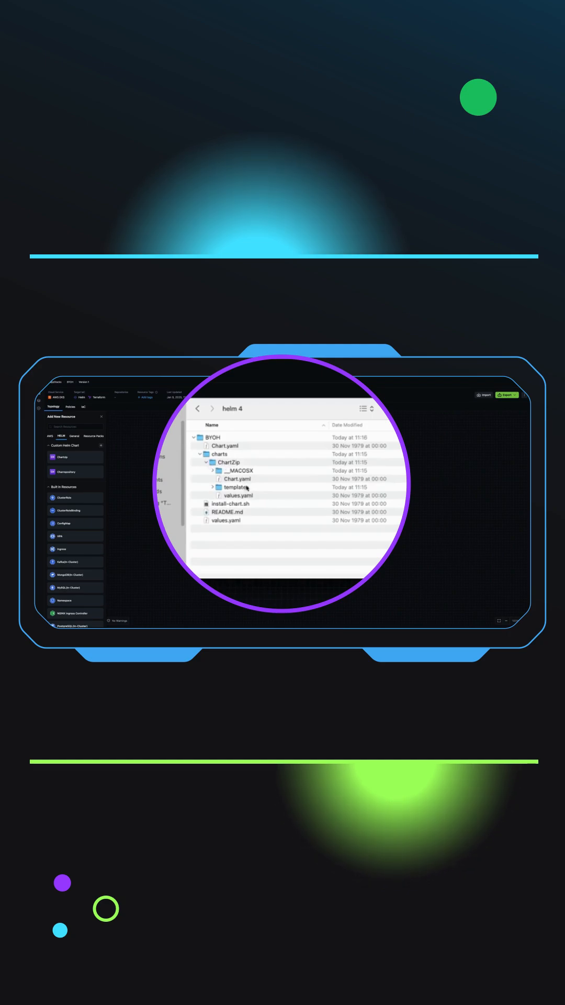